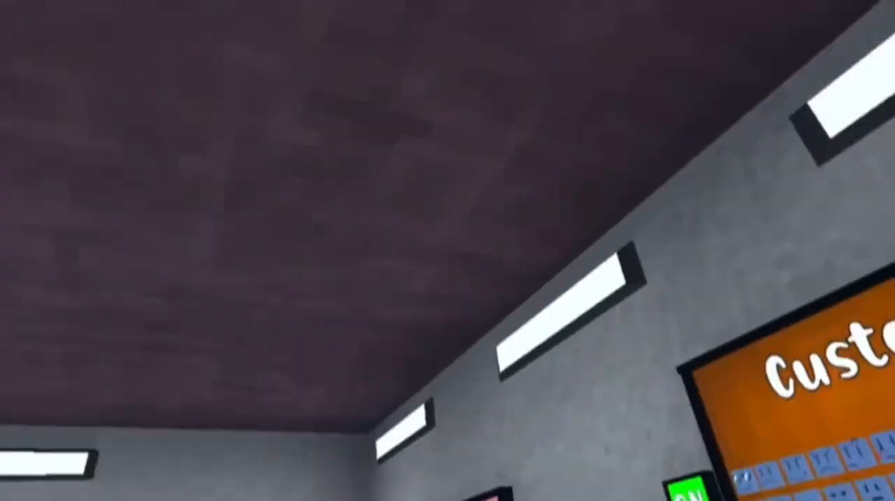
mouse_move(447, 251)
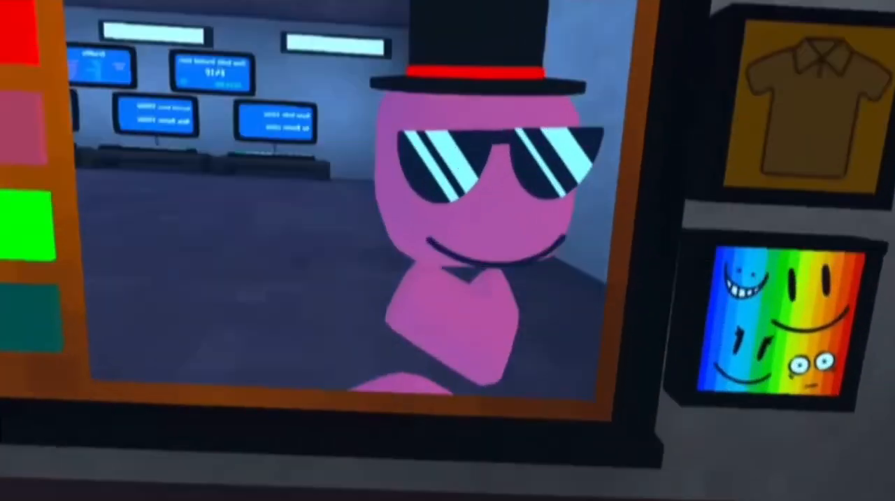